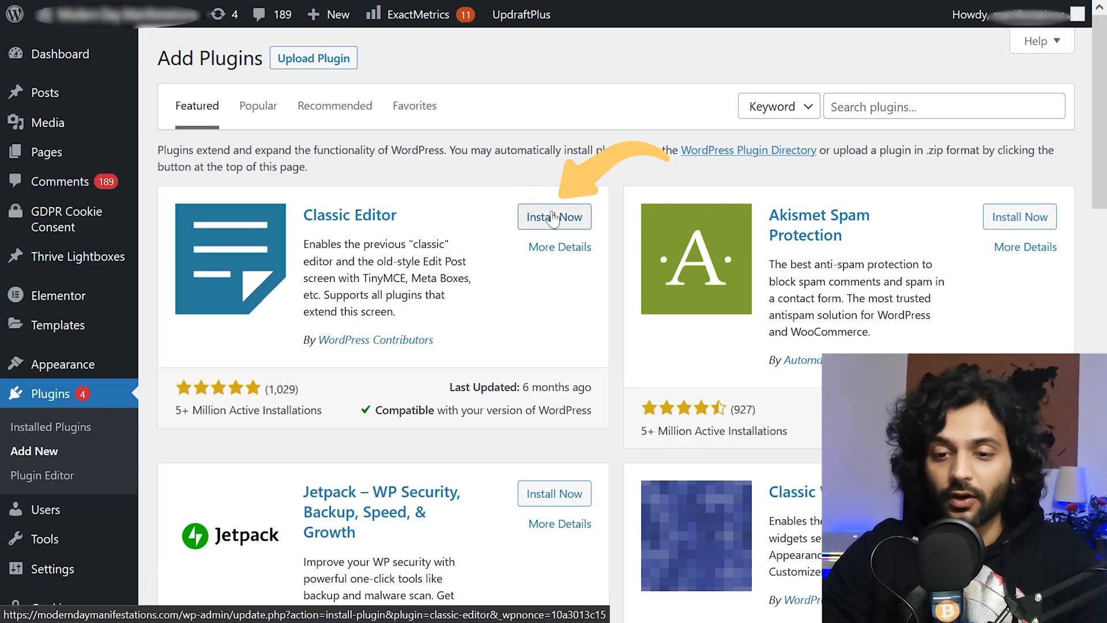
Attempt Install Now on Classic Editor, then 'update now' on LiteSpeed Cache
left_click(554, 217)
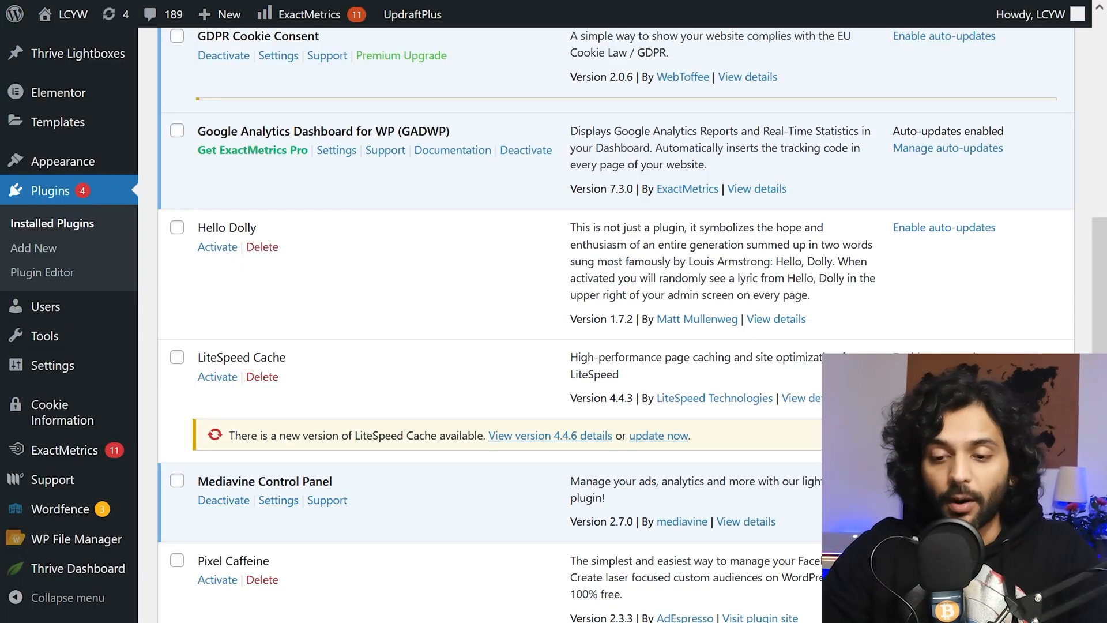
left_click(658, 436)
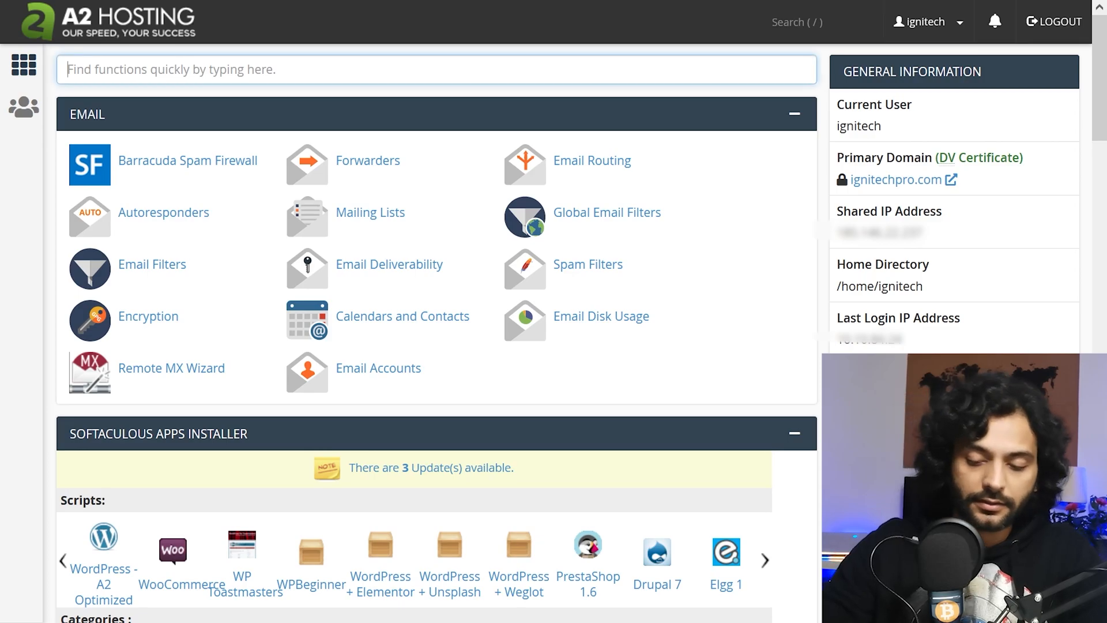
Search cPanel for 'file' and launch File Manager on the site root
type("file")
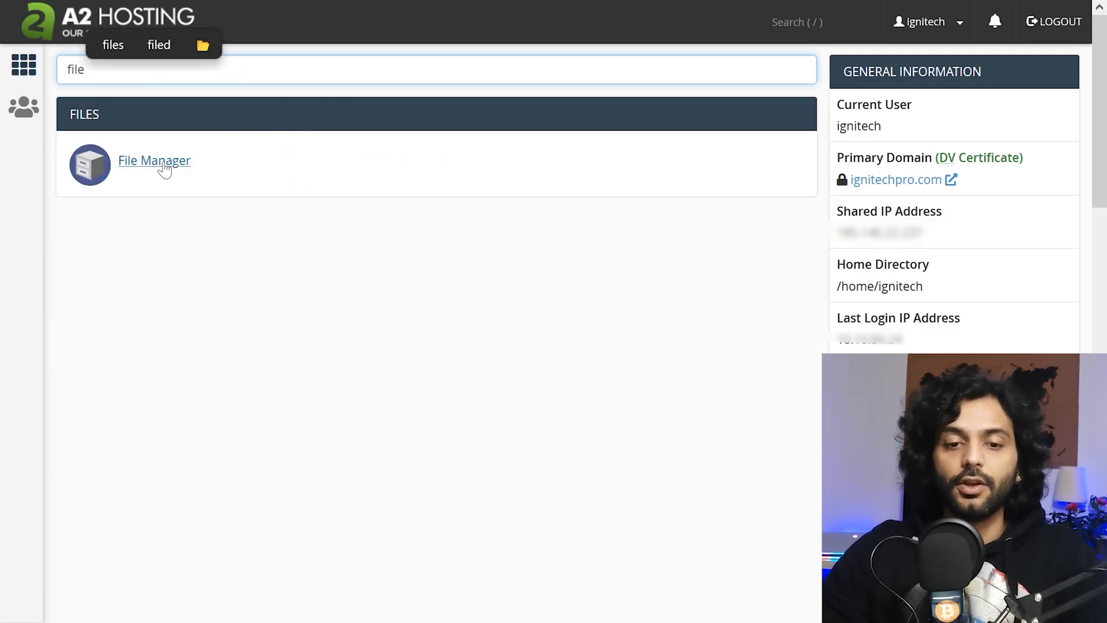
mouse_move(165, 169)
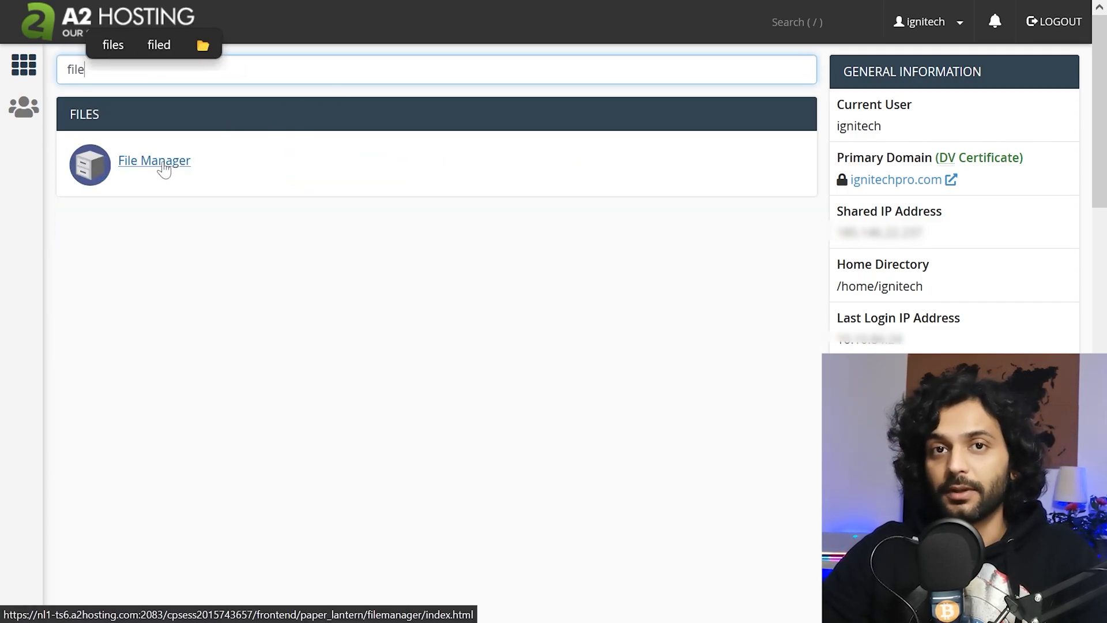
left_click(153, 160)
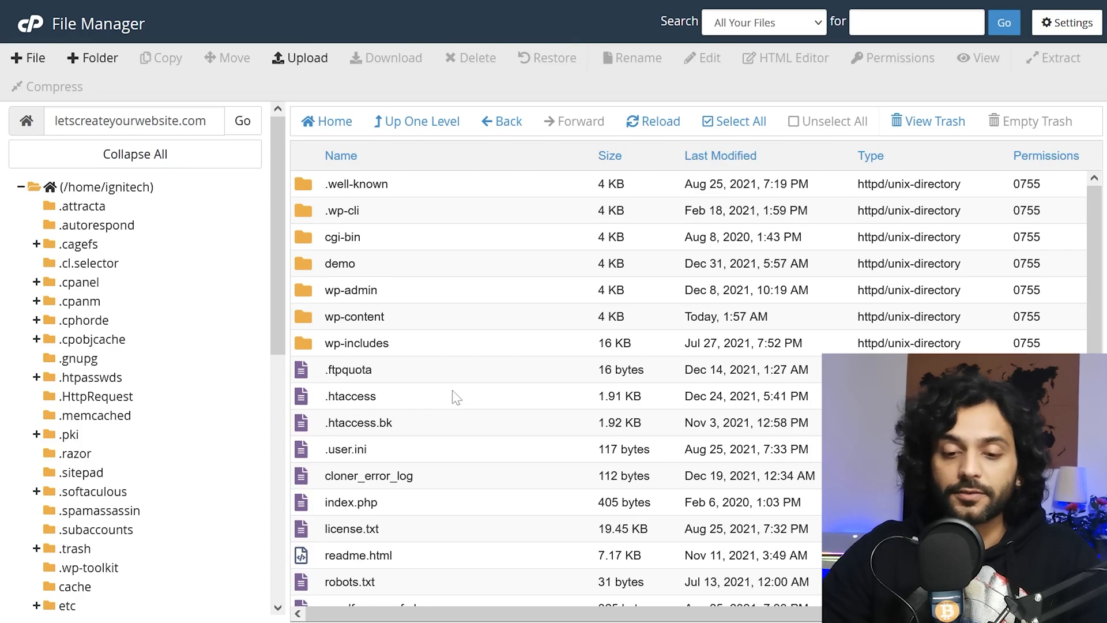
Locate wp-config.php in the root listing and edit it in the code editor
scroll("down", 3)
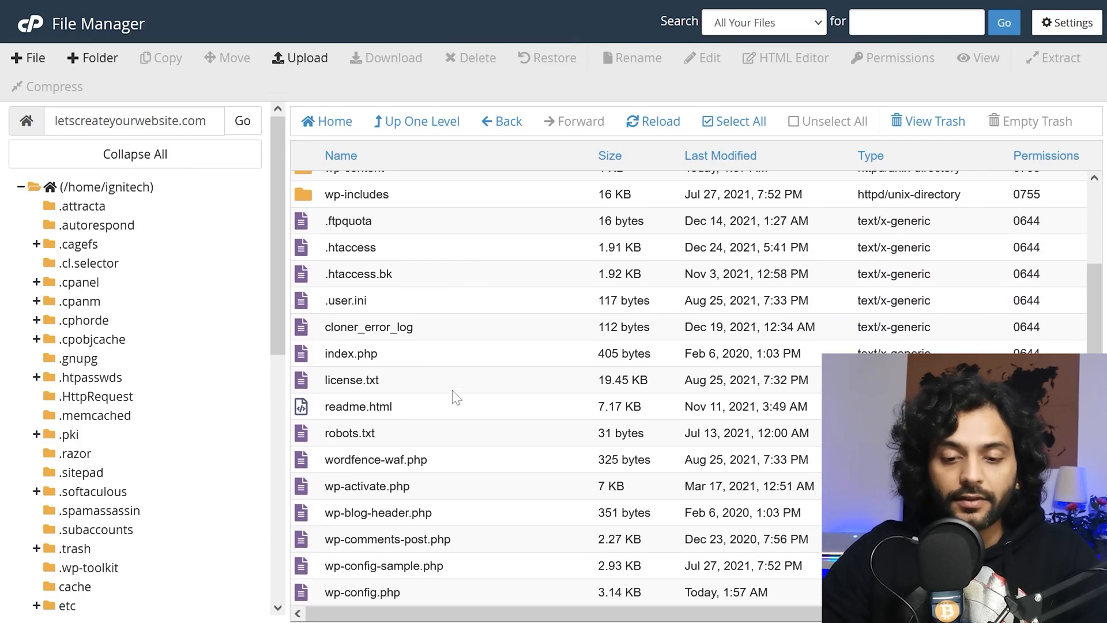
scroll("down", 3)
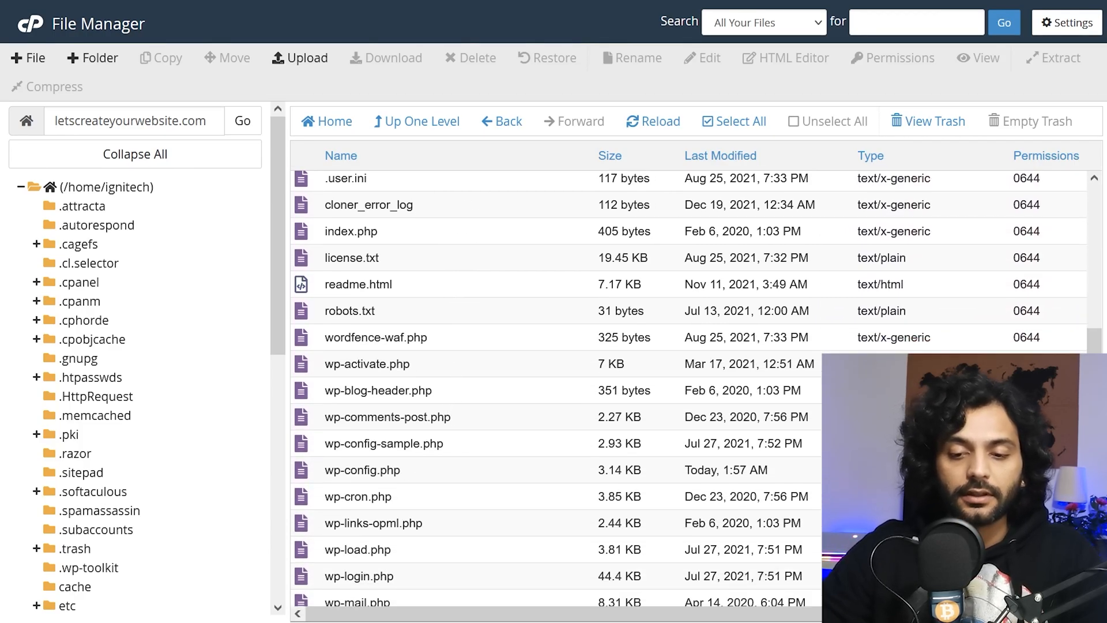
right_click(362, 471)
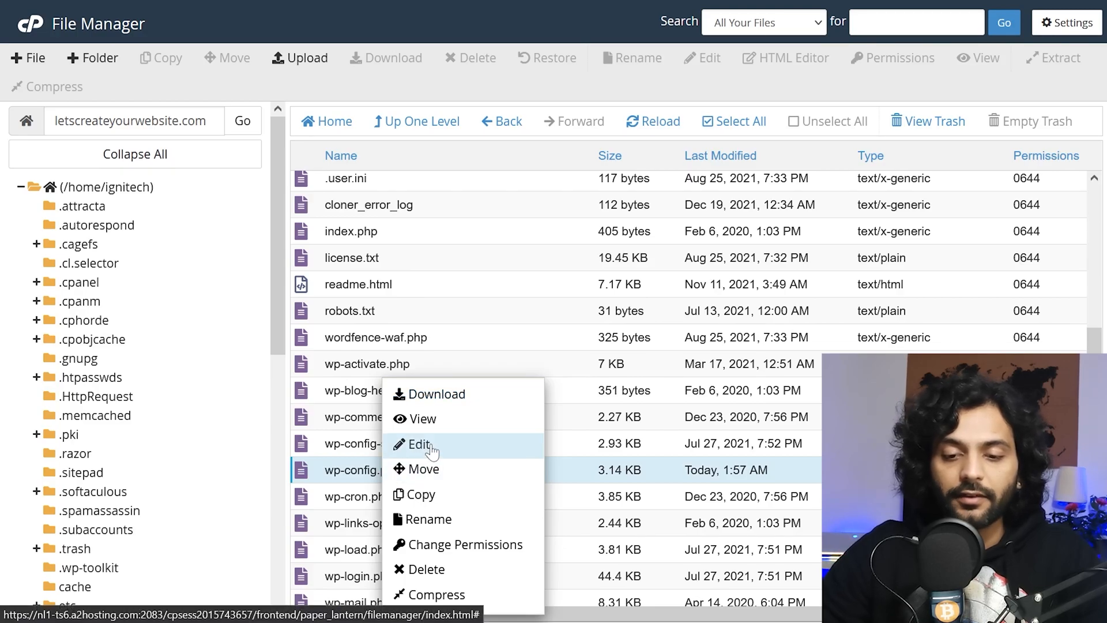
left_click(418, 444)
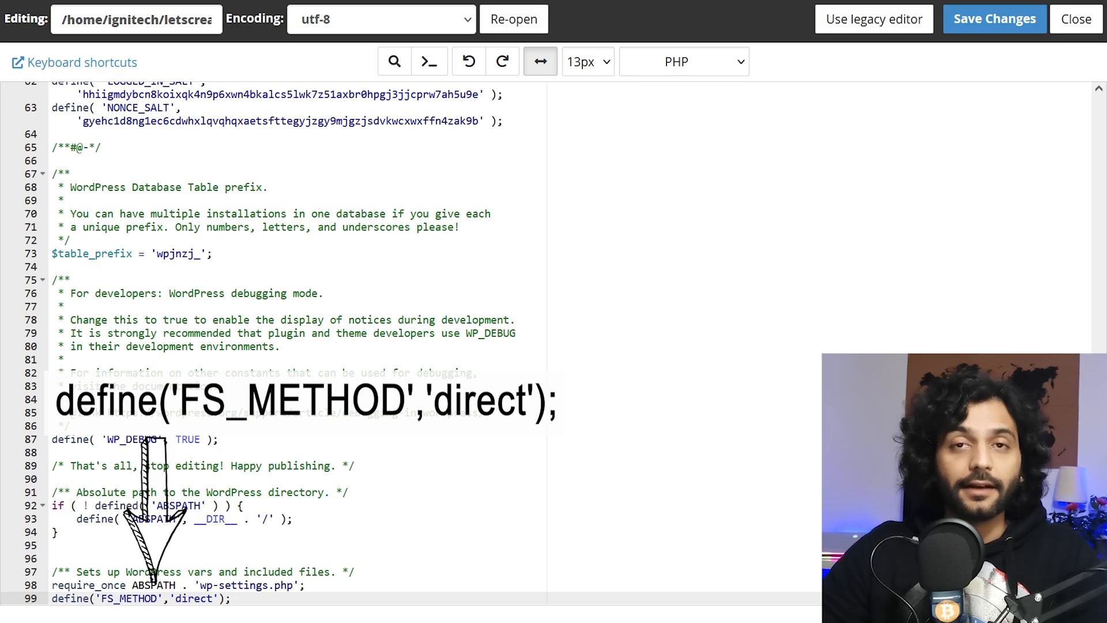
Save wp-config.php with define('FS_METHOD','direct'); appended on its last line
left_click(229, 600)
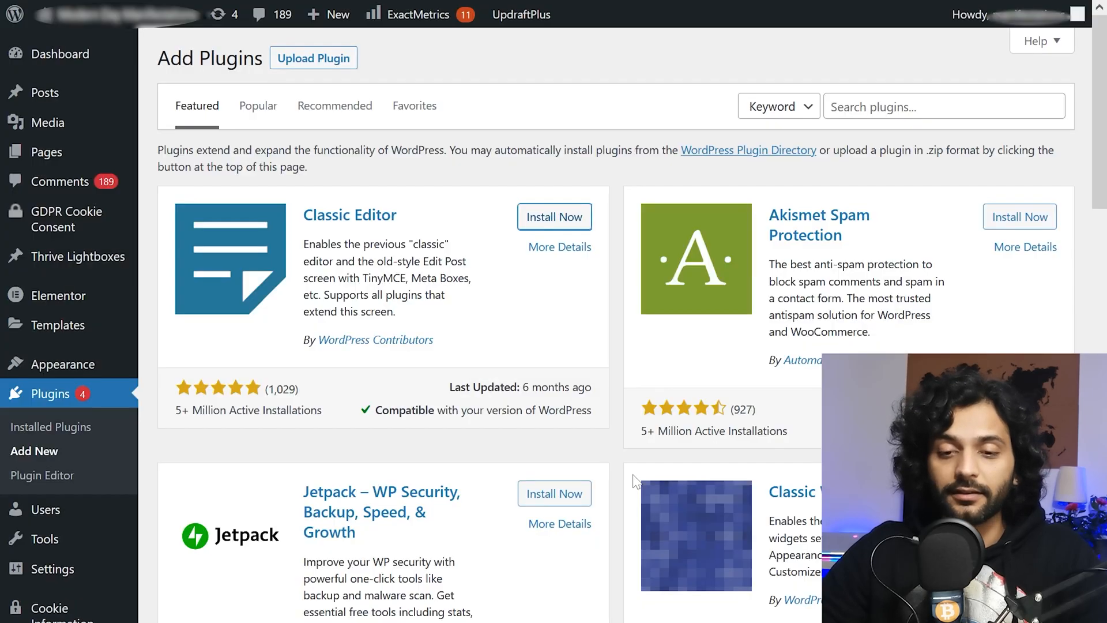
Update LiteSpeed Cache to 4.4.6 from Installed Plugins with no FTP prompt
left_click(555, 217)
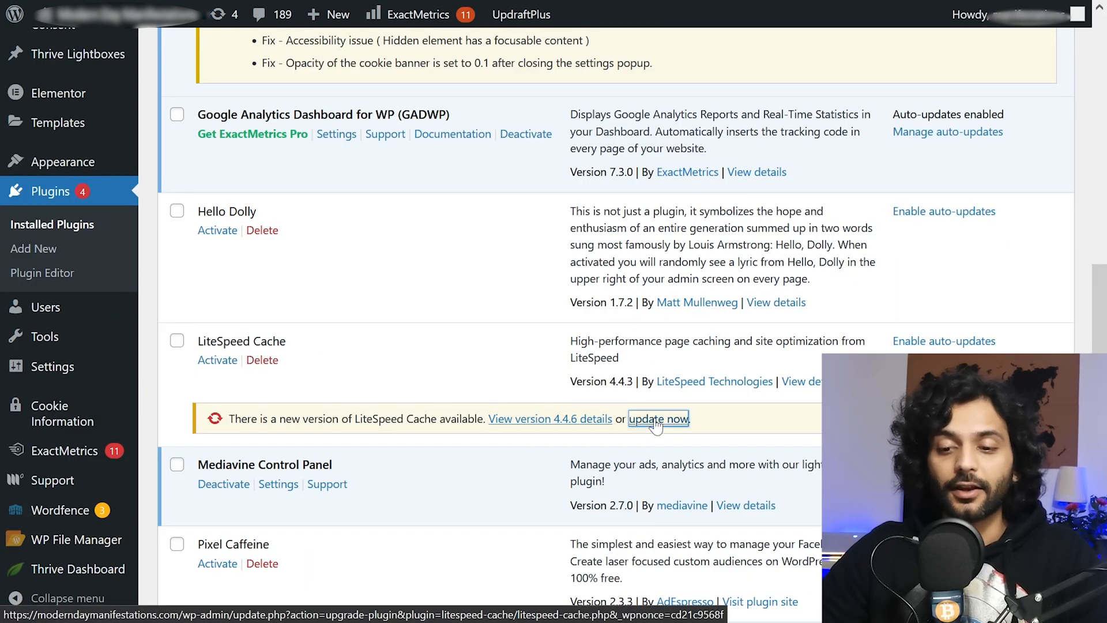
left_click(659, 418)
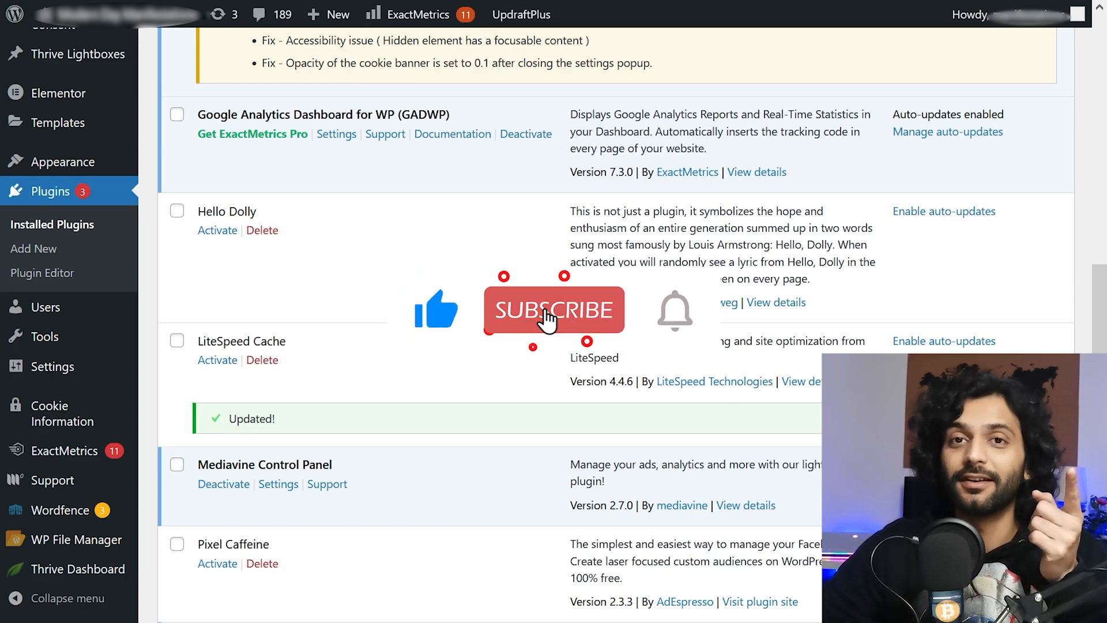
left_click(553, 311)
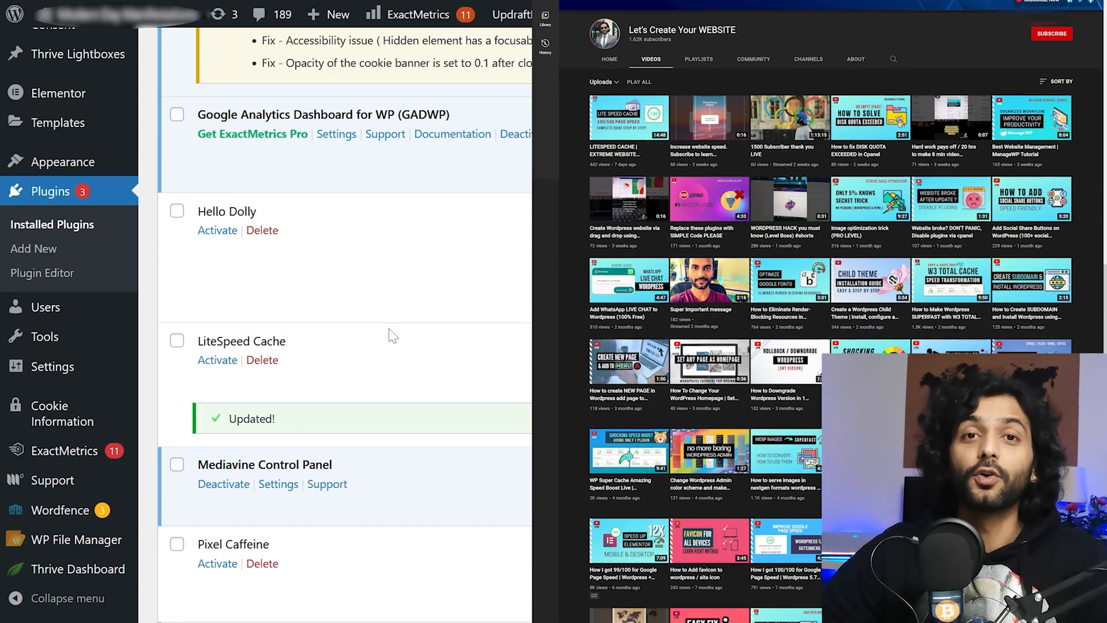
scroll("down", 3)
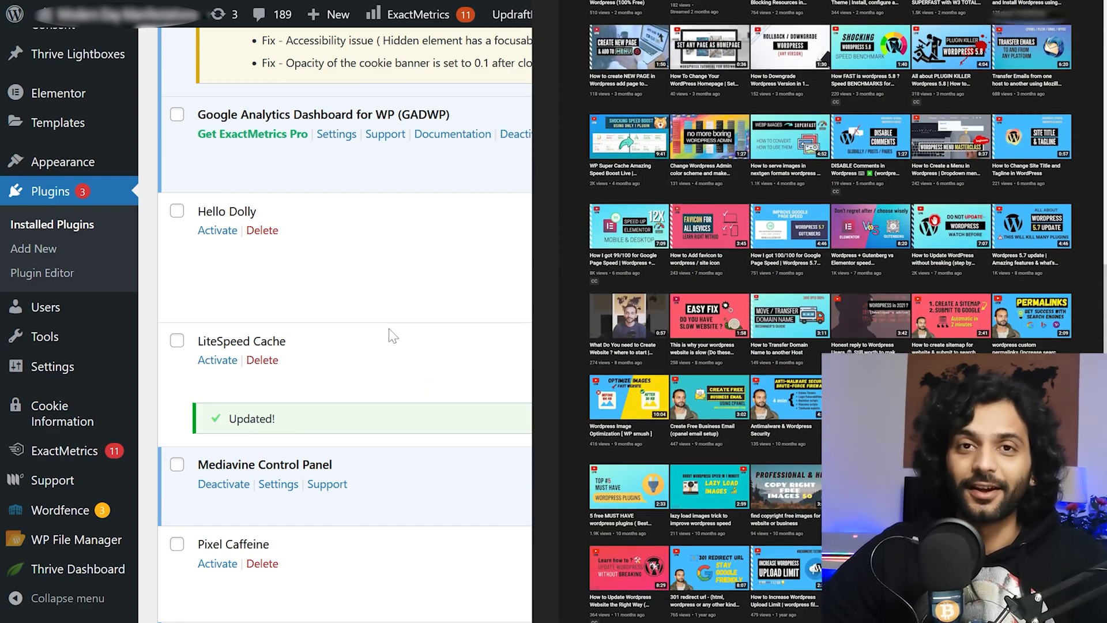
scroll("down", 3)
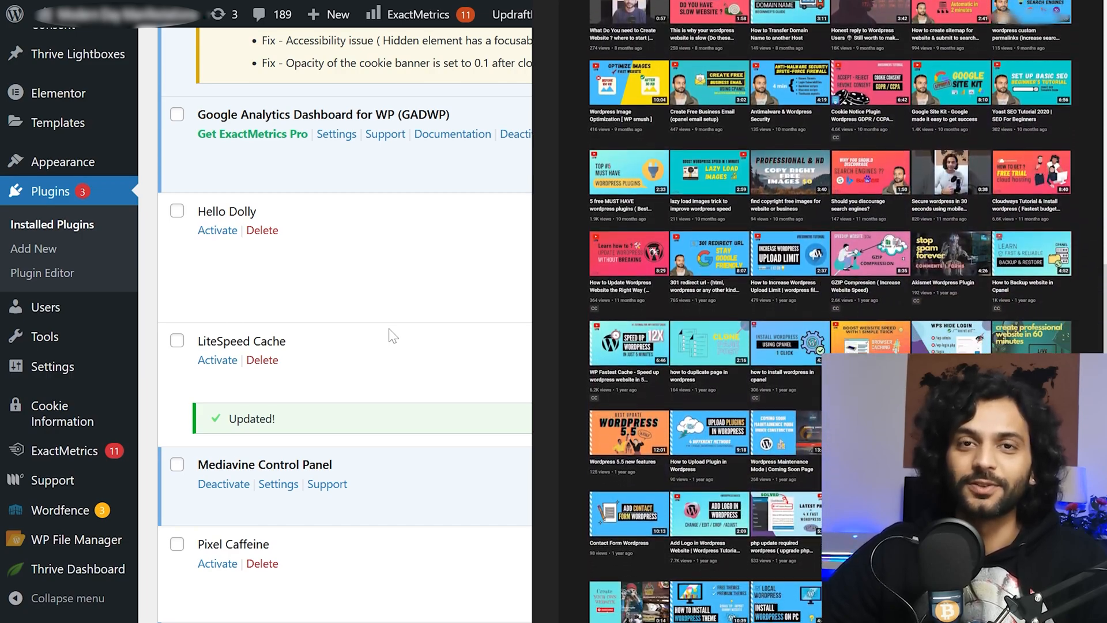